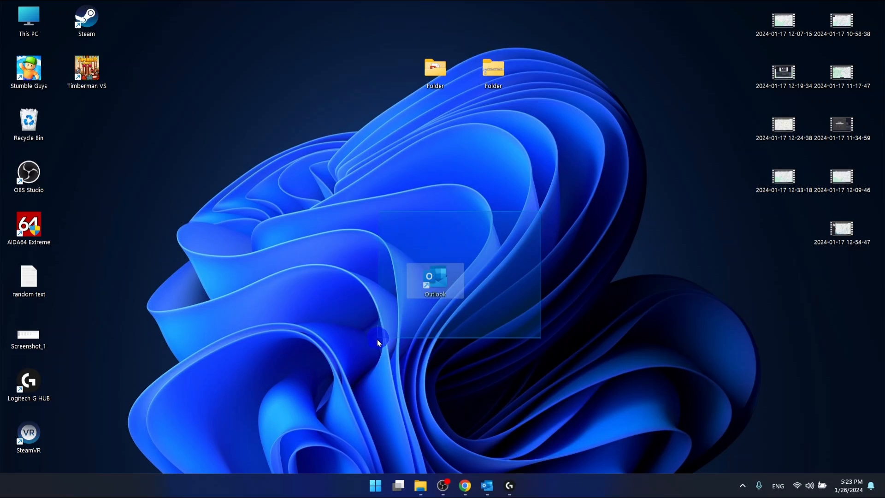
Step: Launch Outlook from its desktop shortcut to show the Inbox
double_click(435, 279)
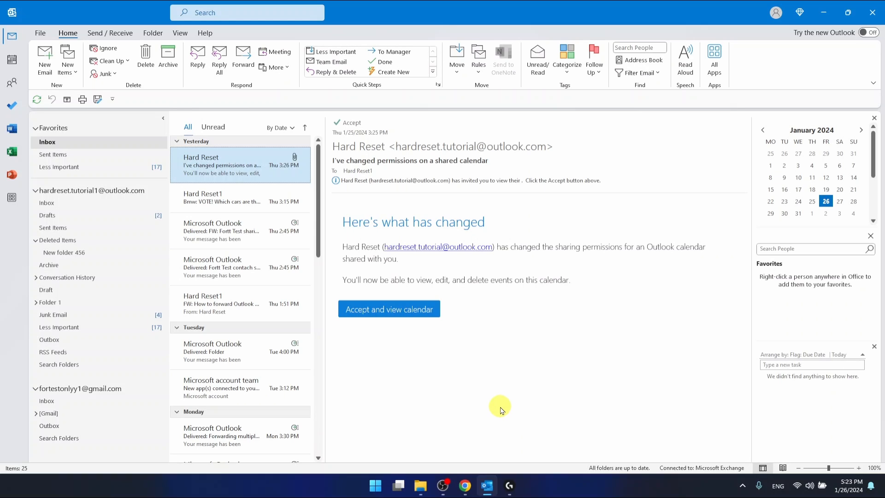
mouse_move(11, 37)
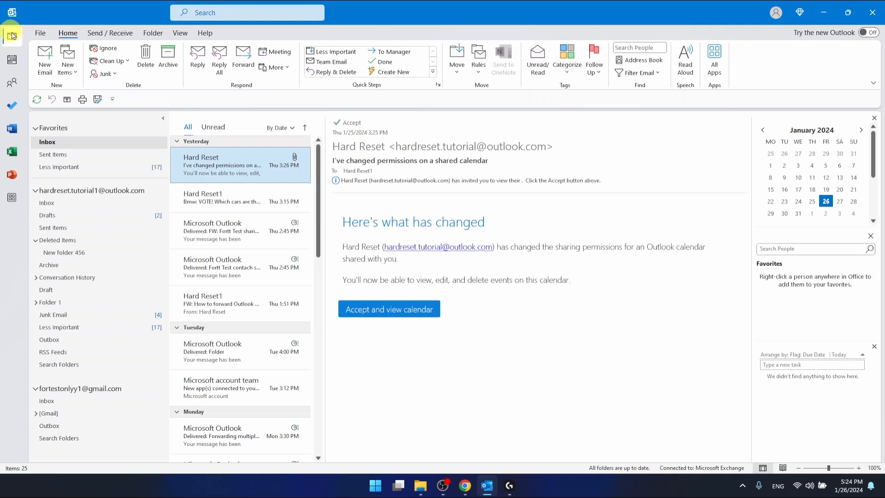
mouse_move(180, 33)
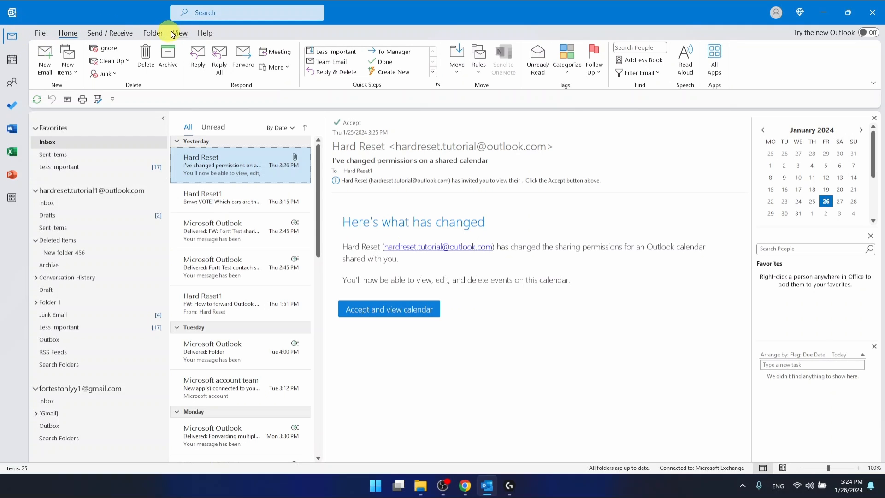
Step: Show the Send / Receive ribbon commands
click(110, 32)
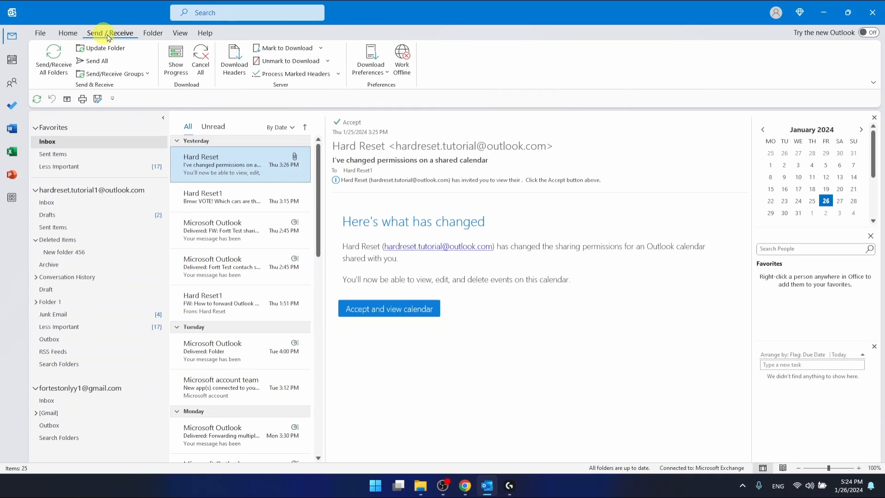
mouse_move(420, 78)
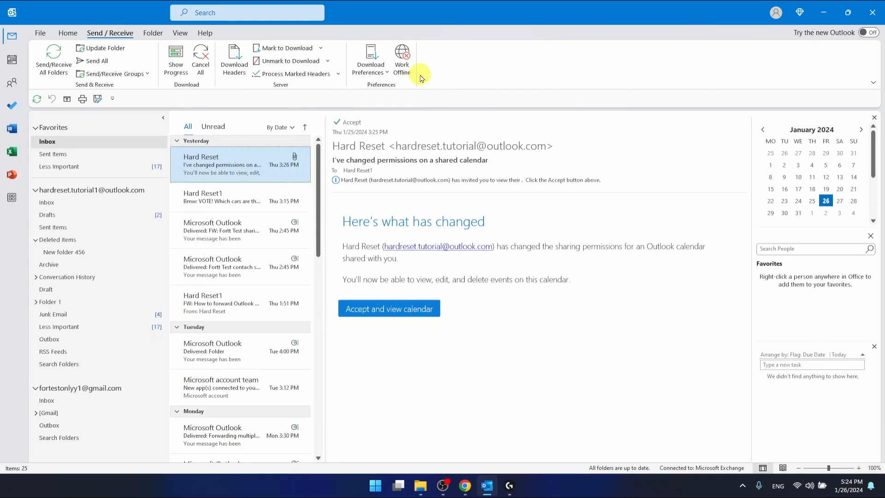
mouse_move(401, 56)
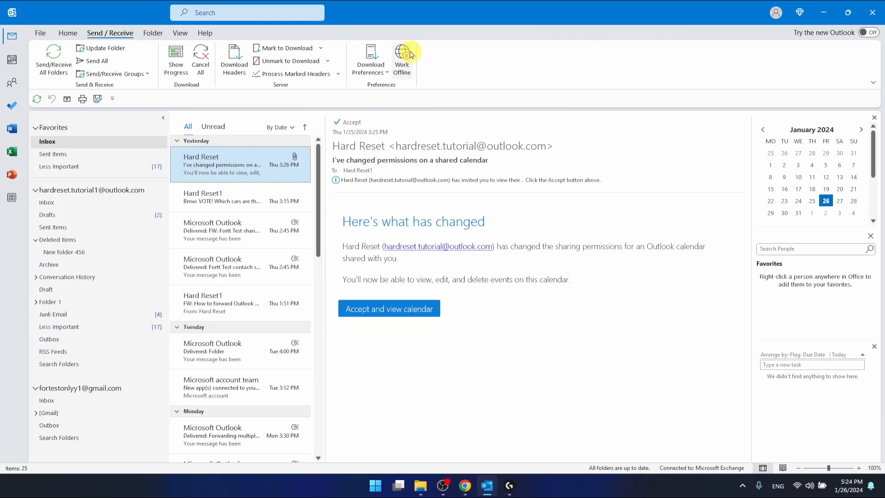
mouse_move(401, 60)
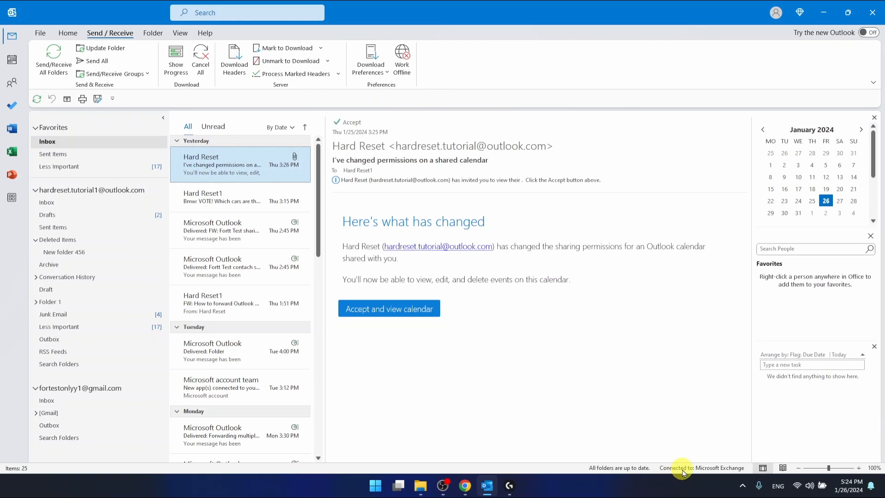
mouse_move(446, 65)
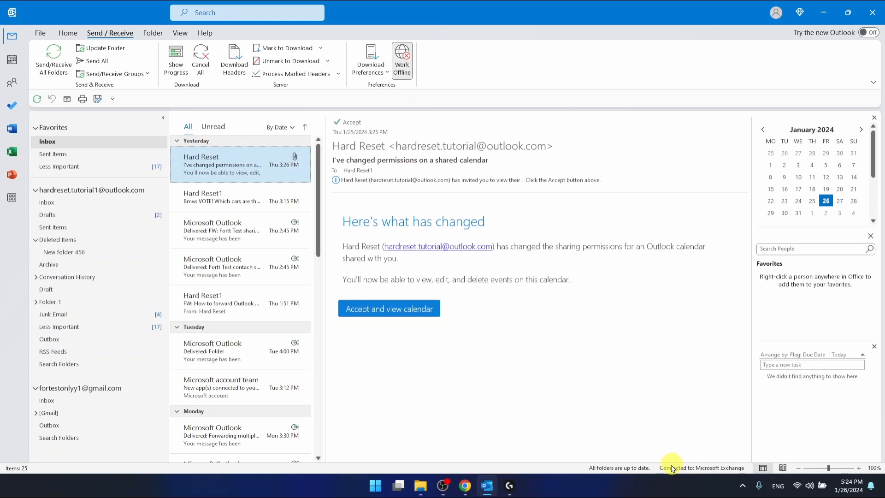
Step: Turn on Work Offline from the Send / Receive Preferences group
click(401, 59)
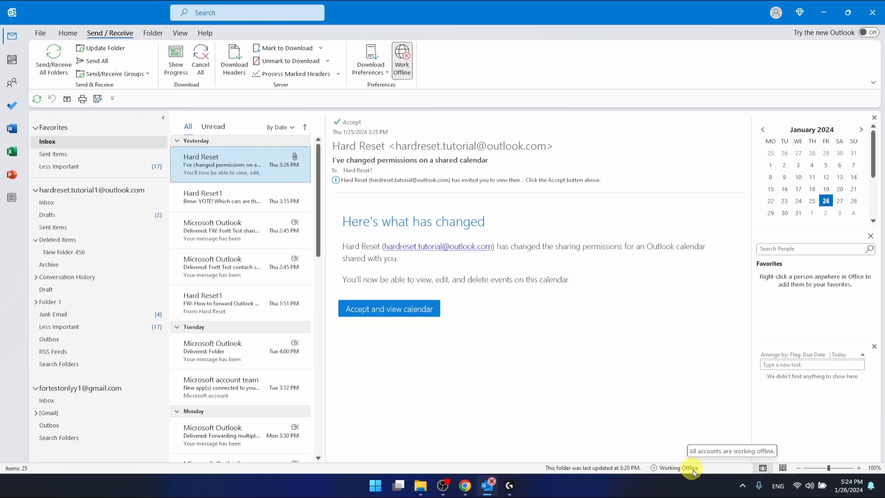
mouse_move(675, 472)
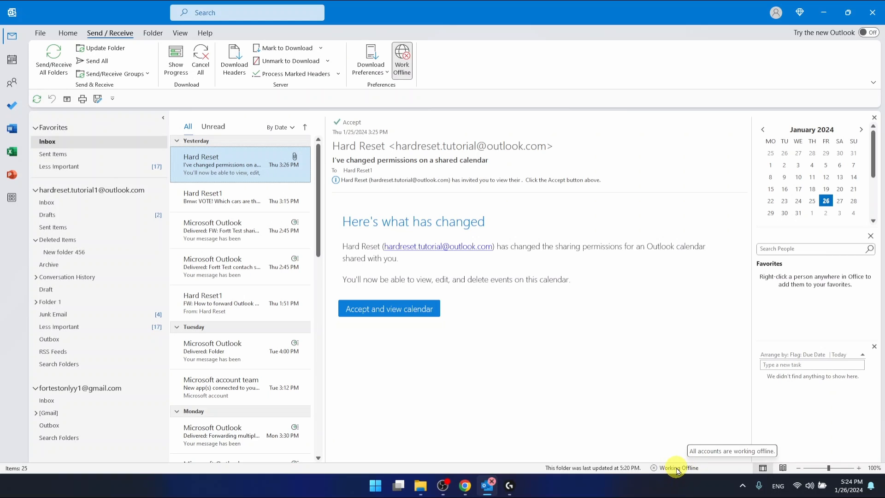
mouse_move(720, 409)
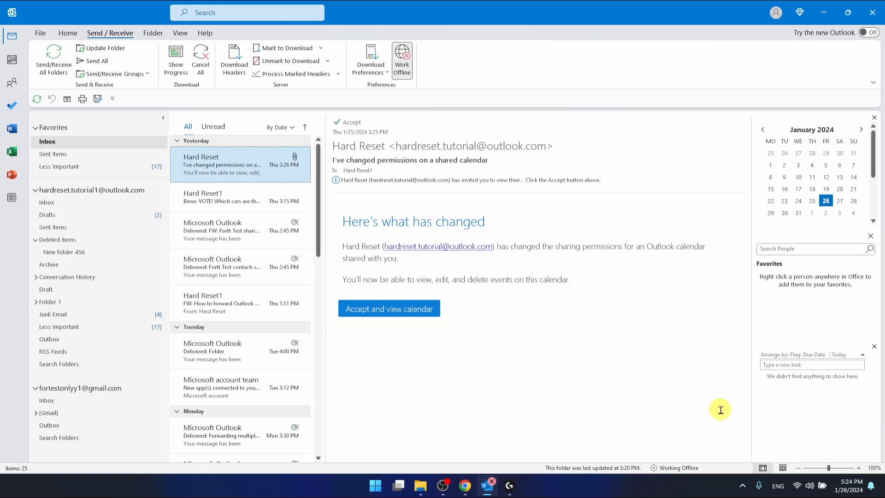
mouse_move(401, 60)
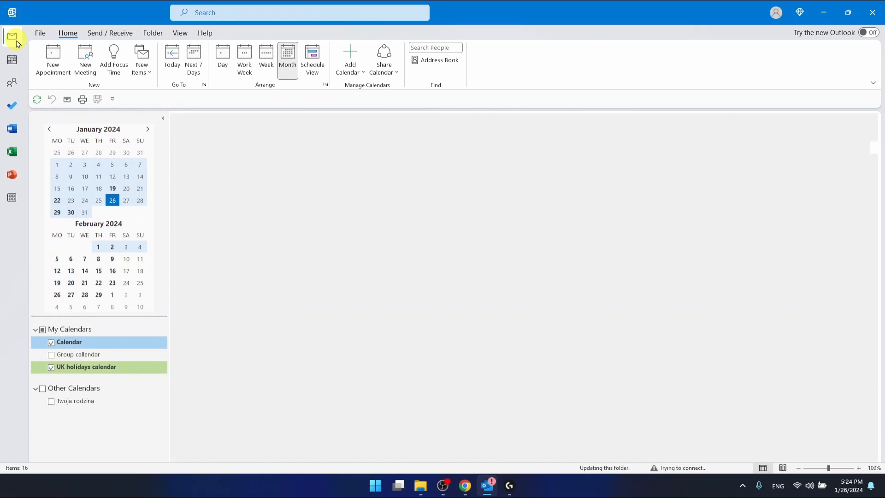
Step: Leave the Calendar and return to the Inbox via the Mail icon
click(11, 35)
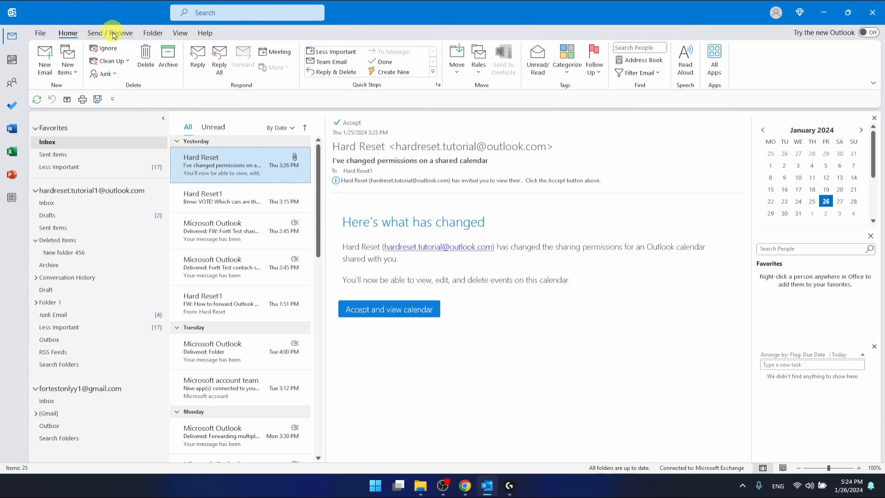
Step: Toggle Work Offline off in Send / Receive to reconnect to Microsoft Exchange
click(109, 33)
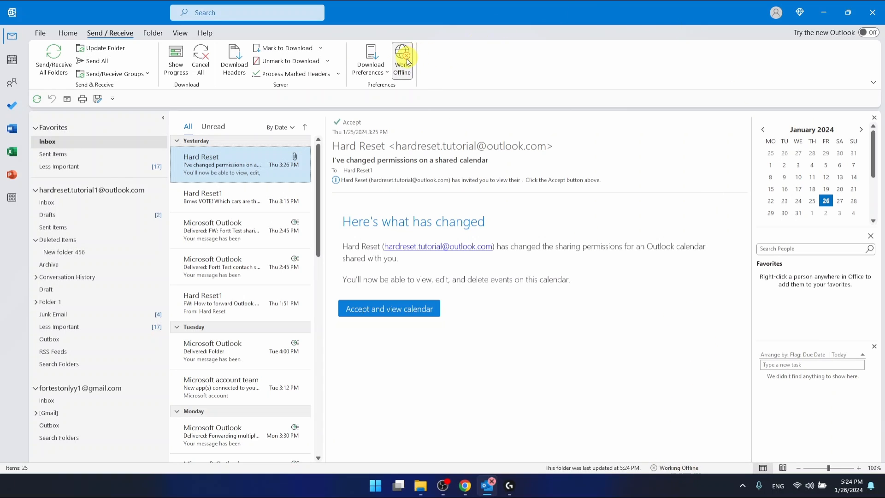
click(401, 61)
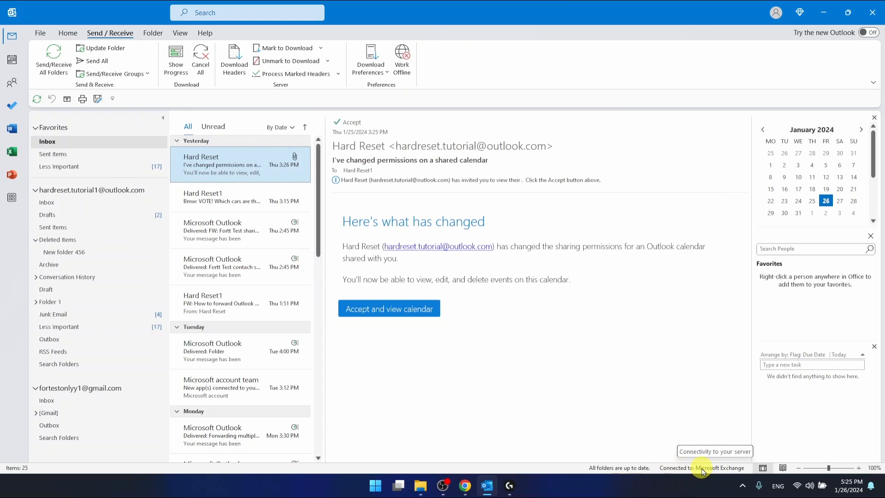
mouse_move(523, 372)
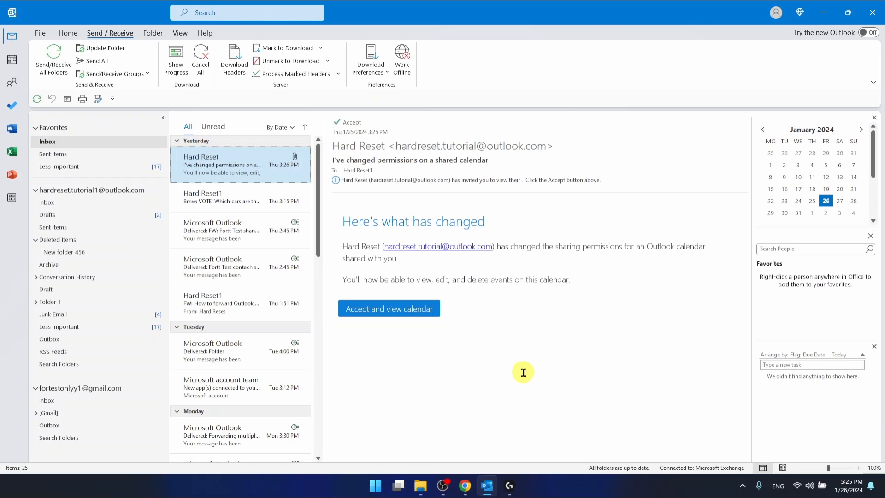